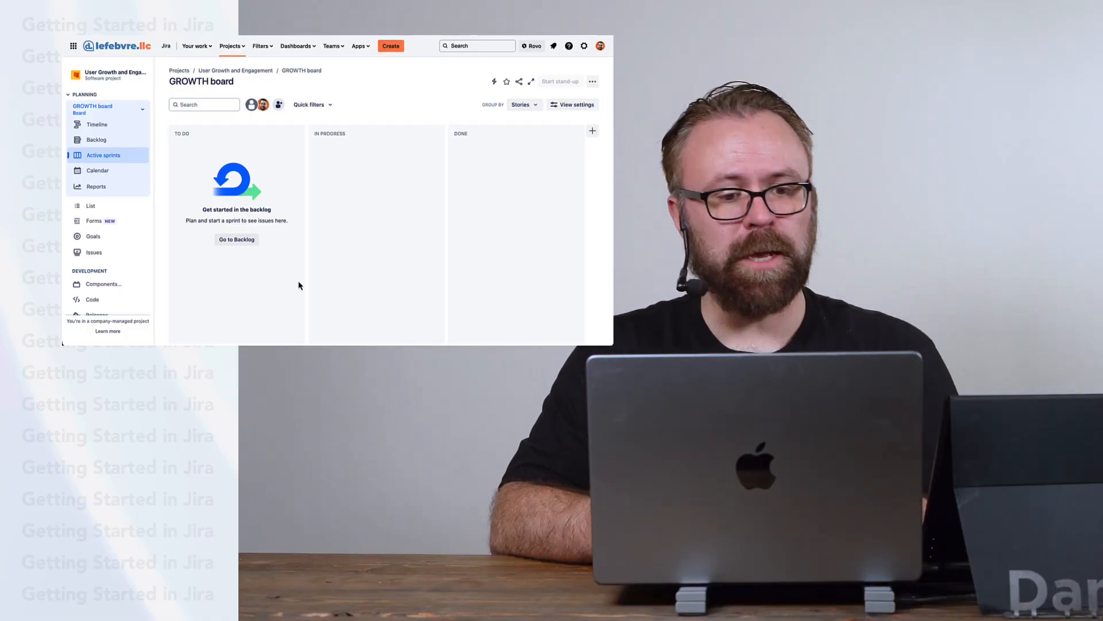
mouse_move(103, 155)
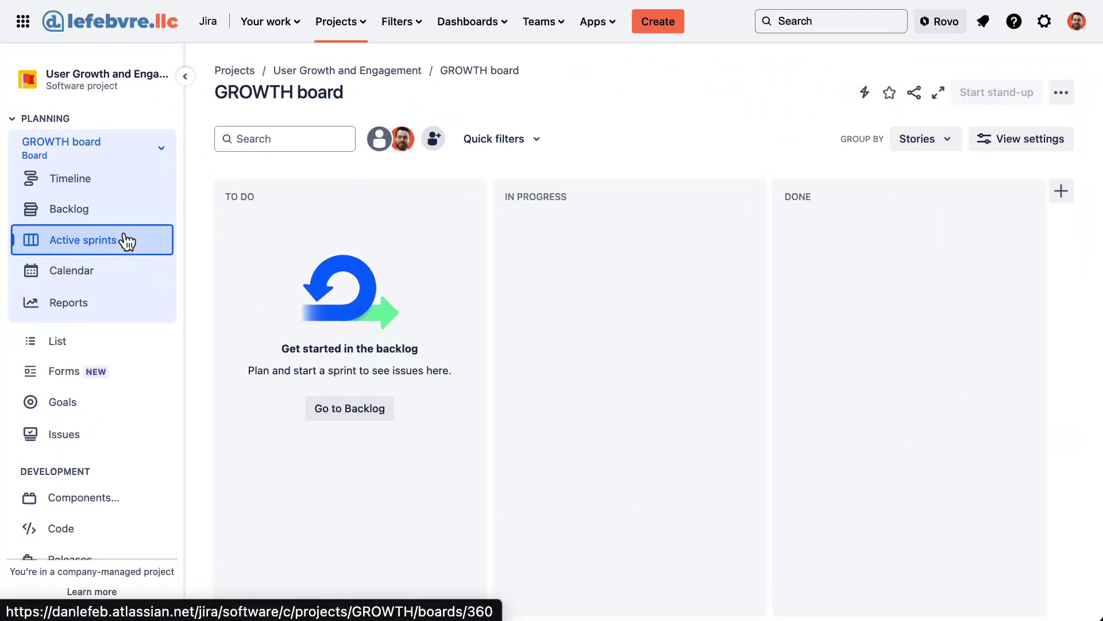
mouse_move(69, 178)
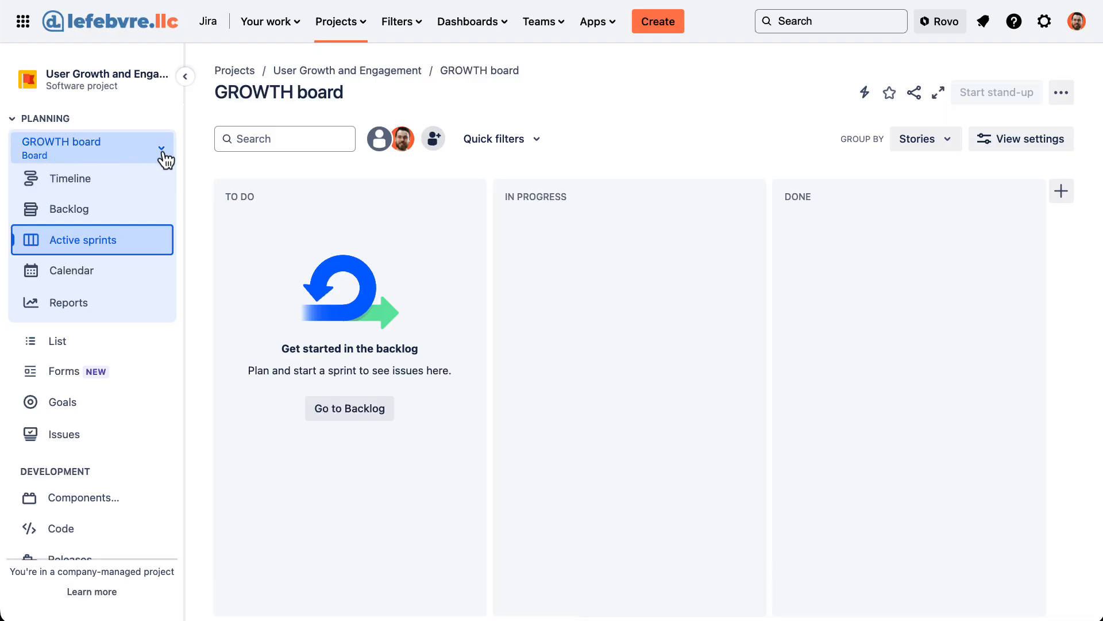
From the board switcher, start a new board and choose the Kanban type.
click(161, 148)
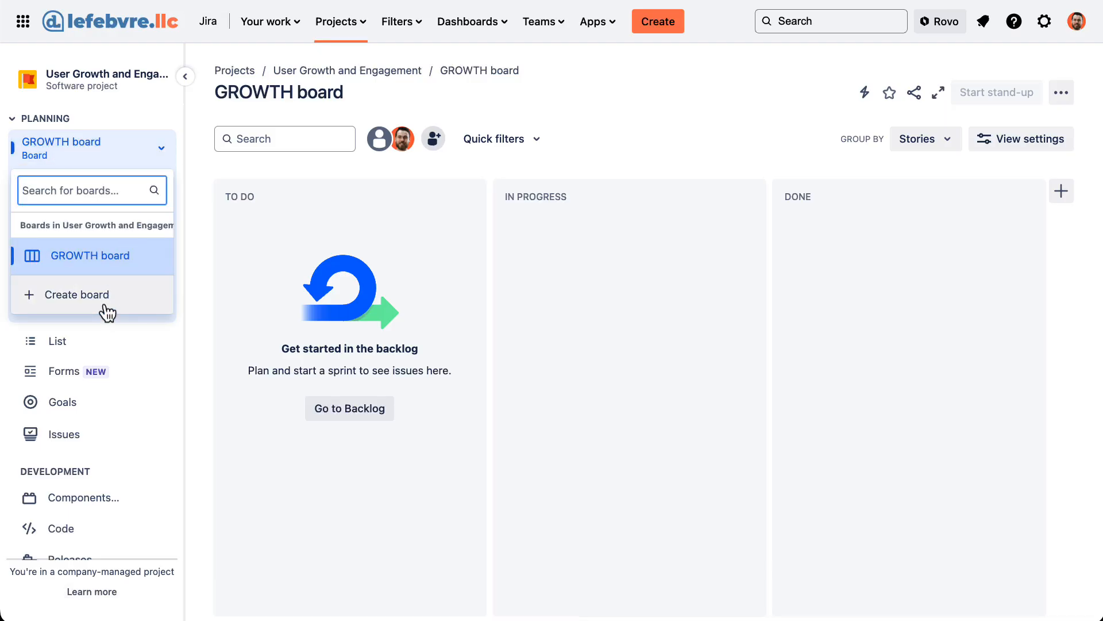
click(73, 294)
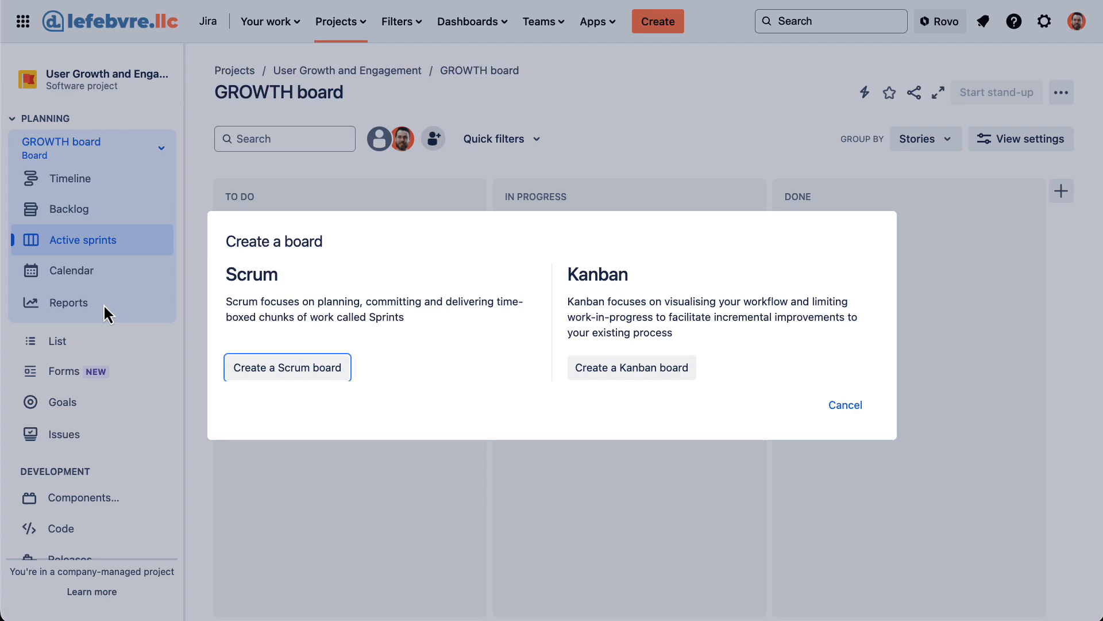
click(287, 367)
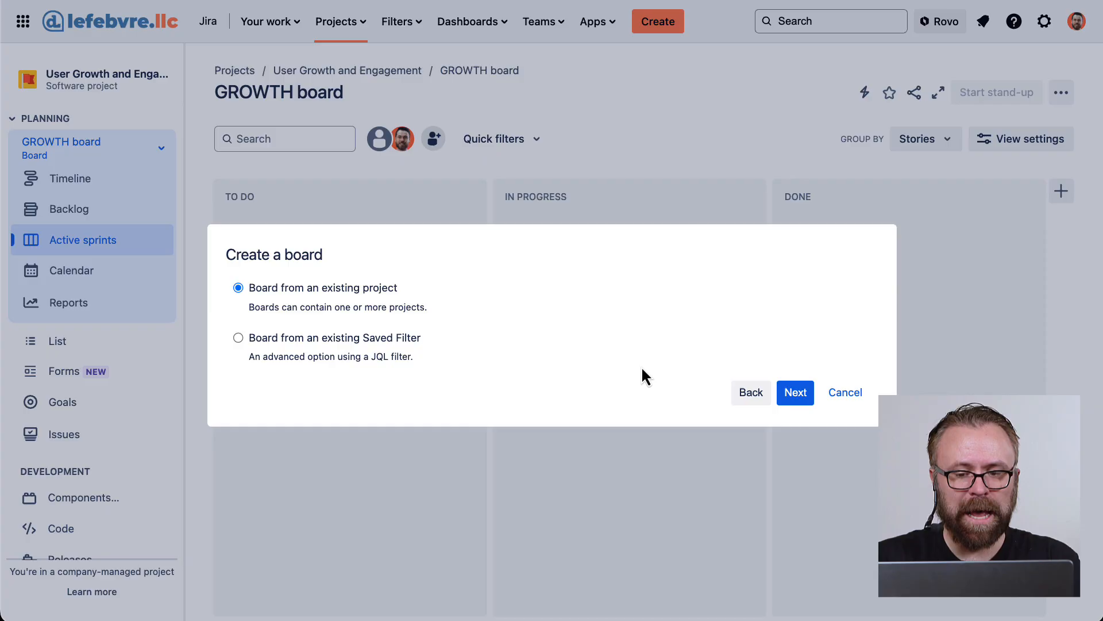
mouse_move(352, 356)
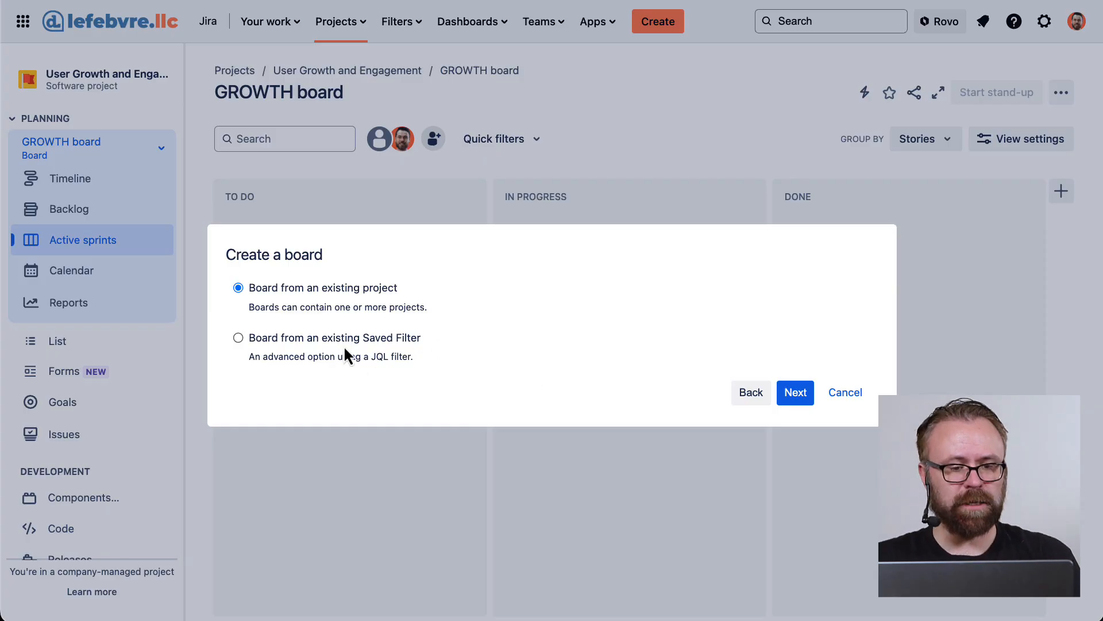
mouse_move(318, 301)
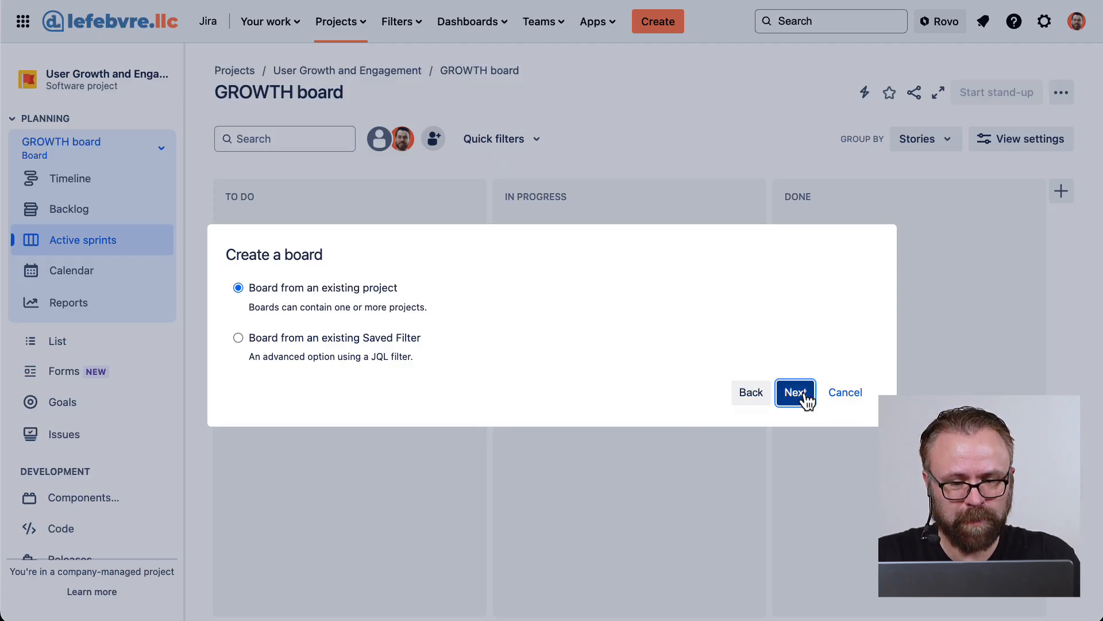
Name the new board 'User Growth and Engagement Kanban'.
click(794, 392)
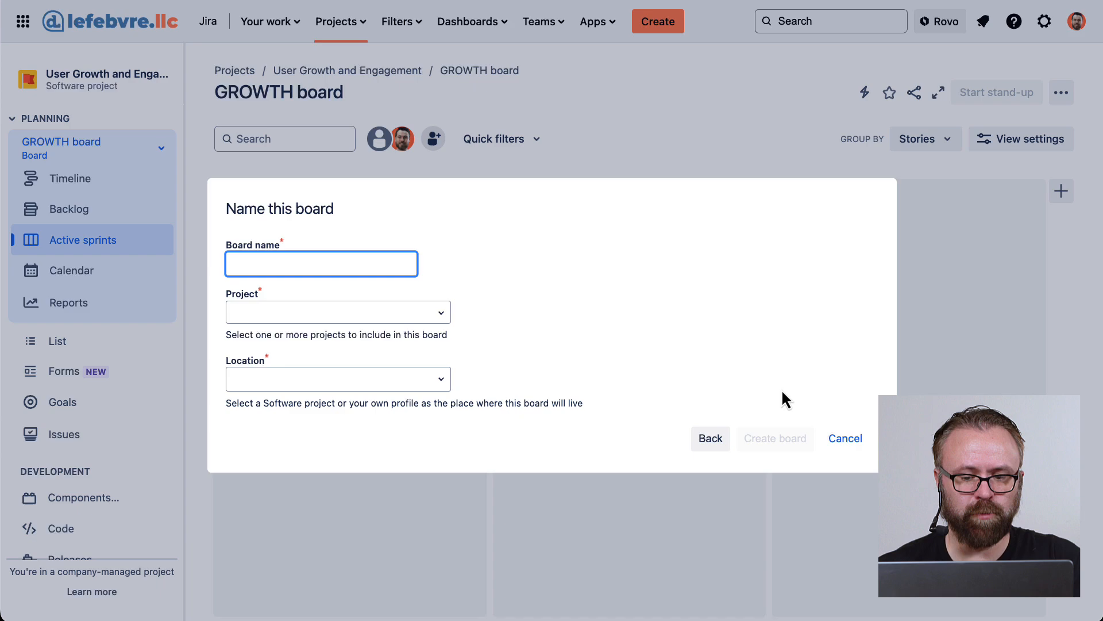
text(User)
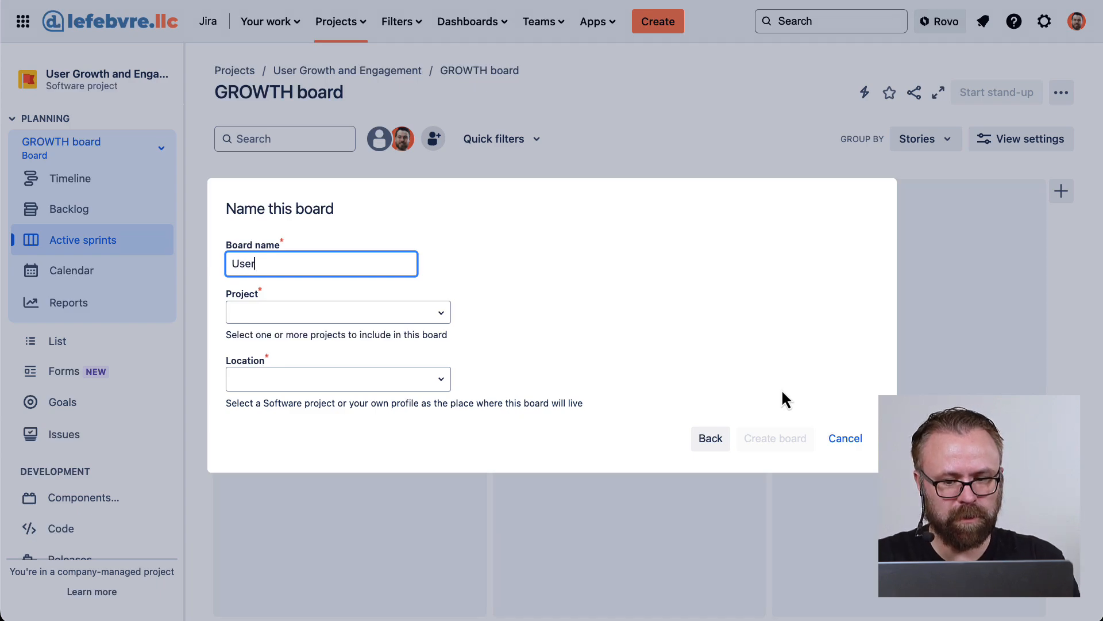
text(Growth and Eng)
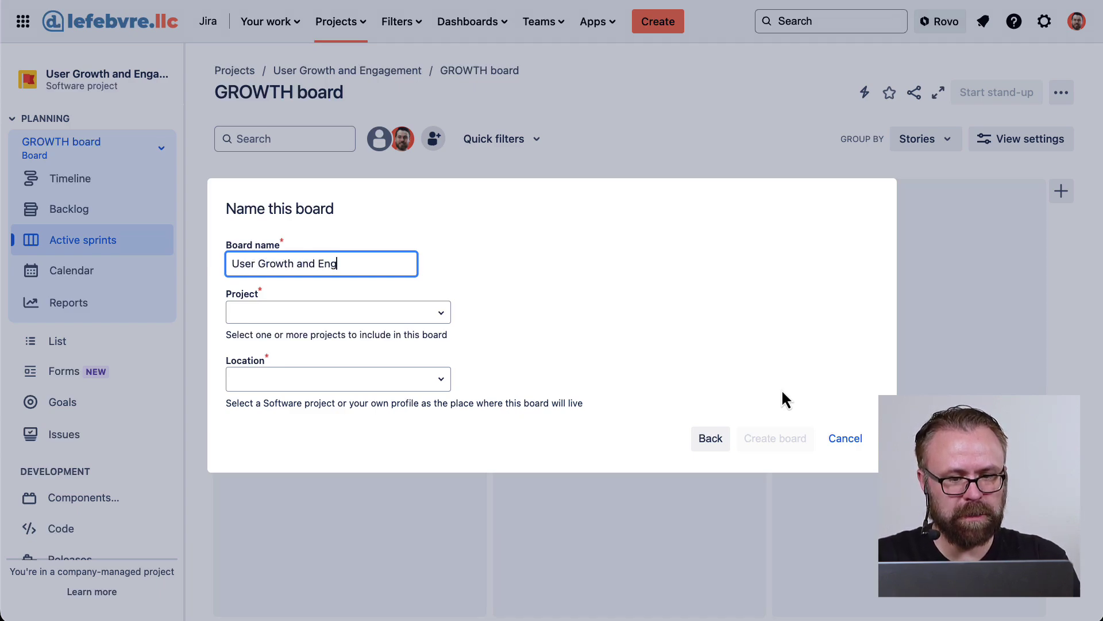
text(agement Kanban)
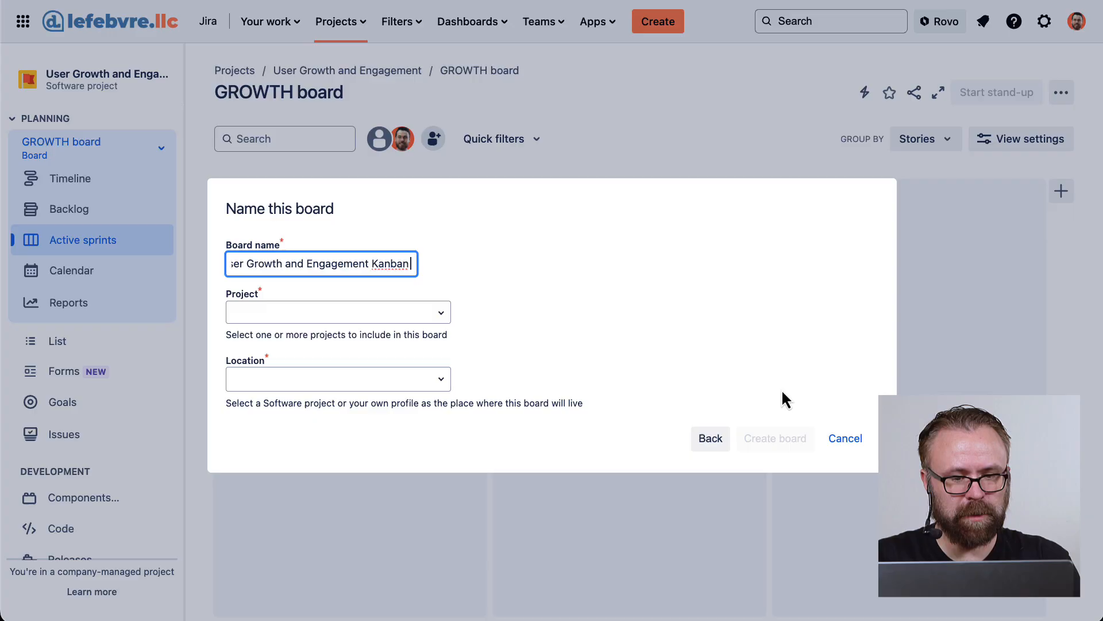
click(337, 311)
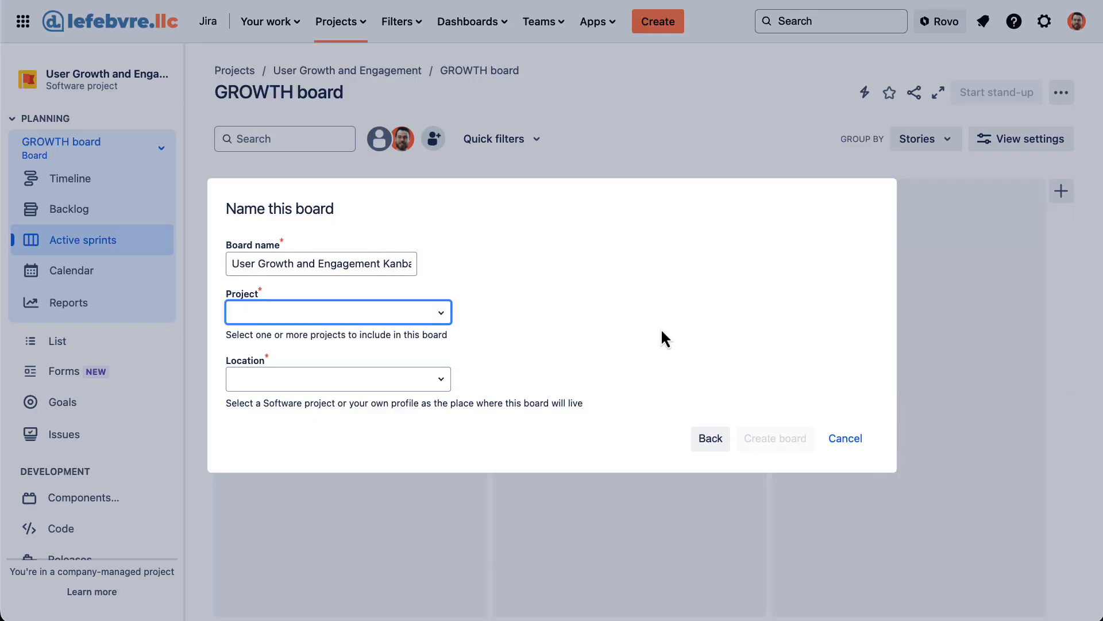
Assign the User Growth and Engagement project and location, then create the board.
click(338, 312)
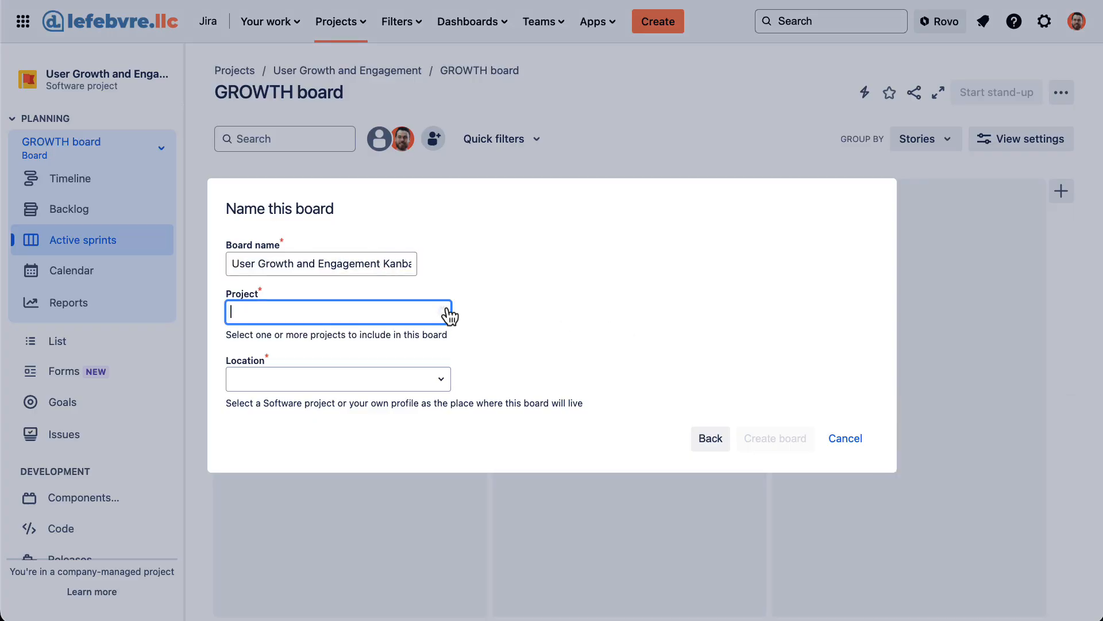
click(338, 311)
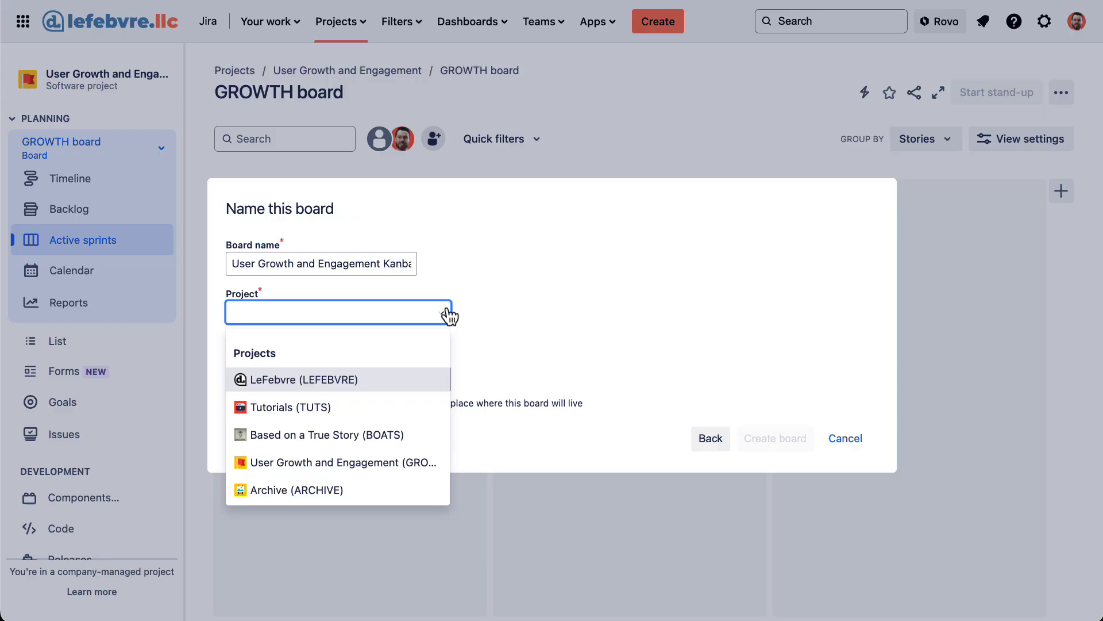
mouse_move(277, 470)
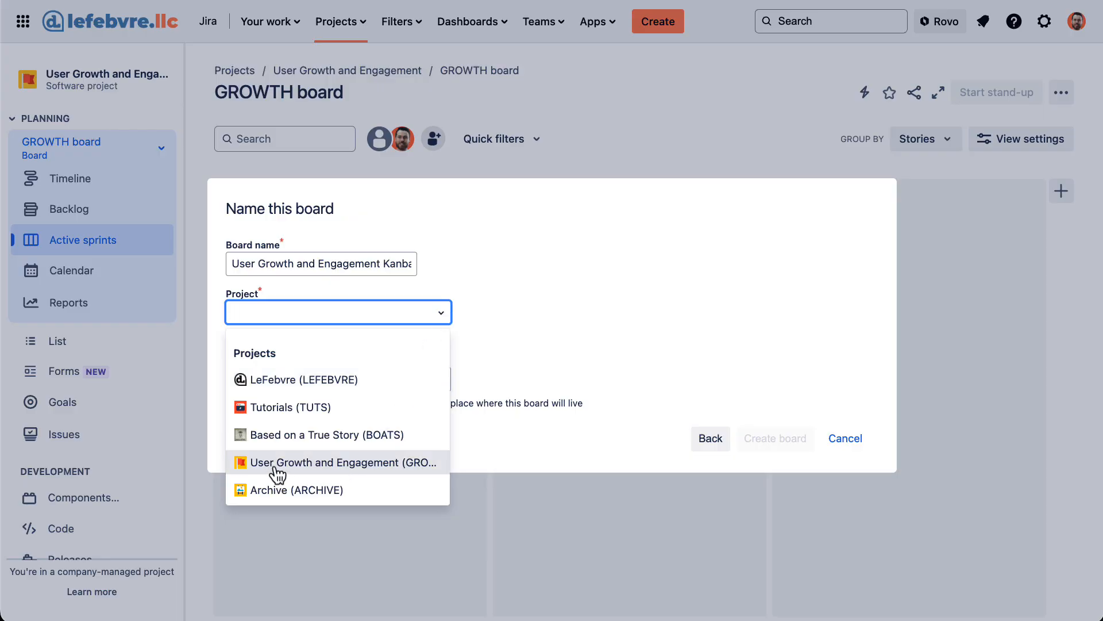
click(340, 462)
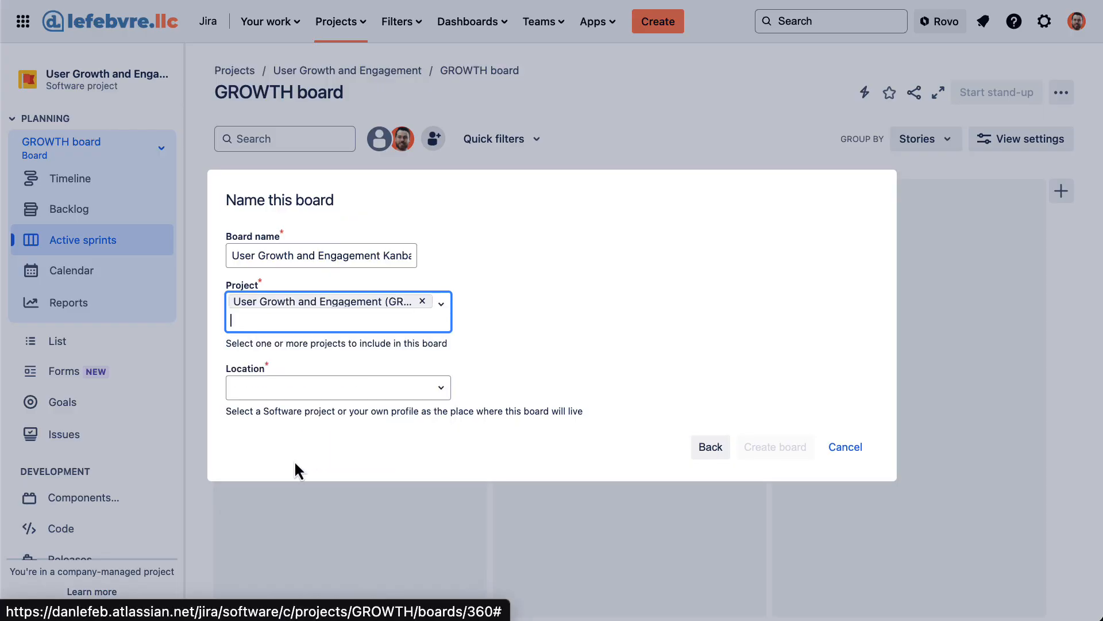
click(338, 387)
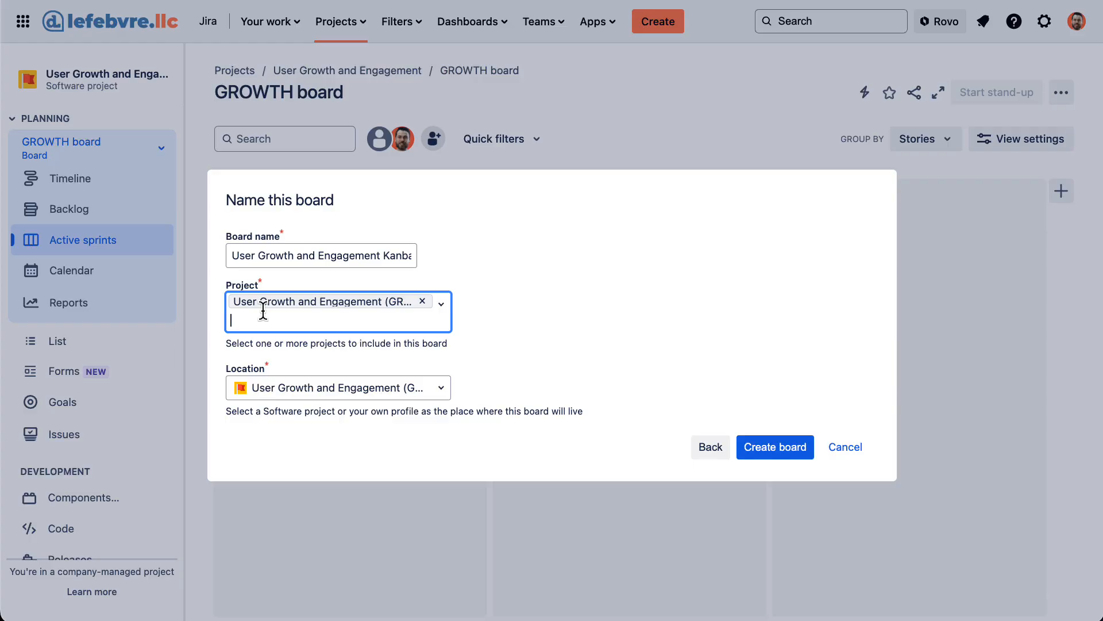
mouse_move(459, 387)
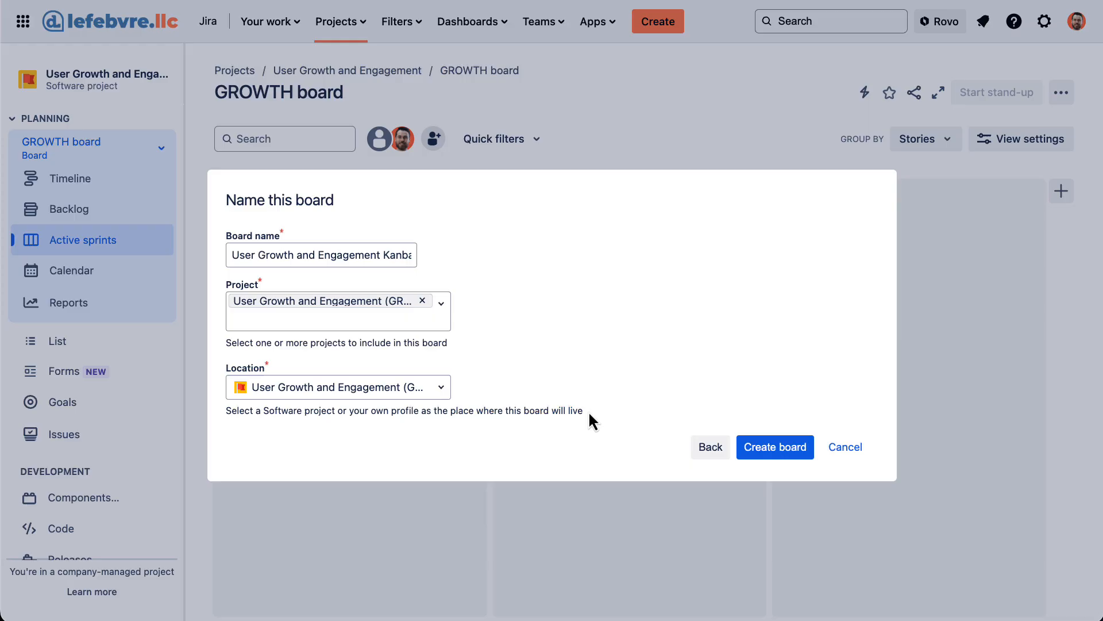
click(338, 386)
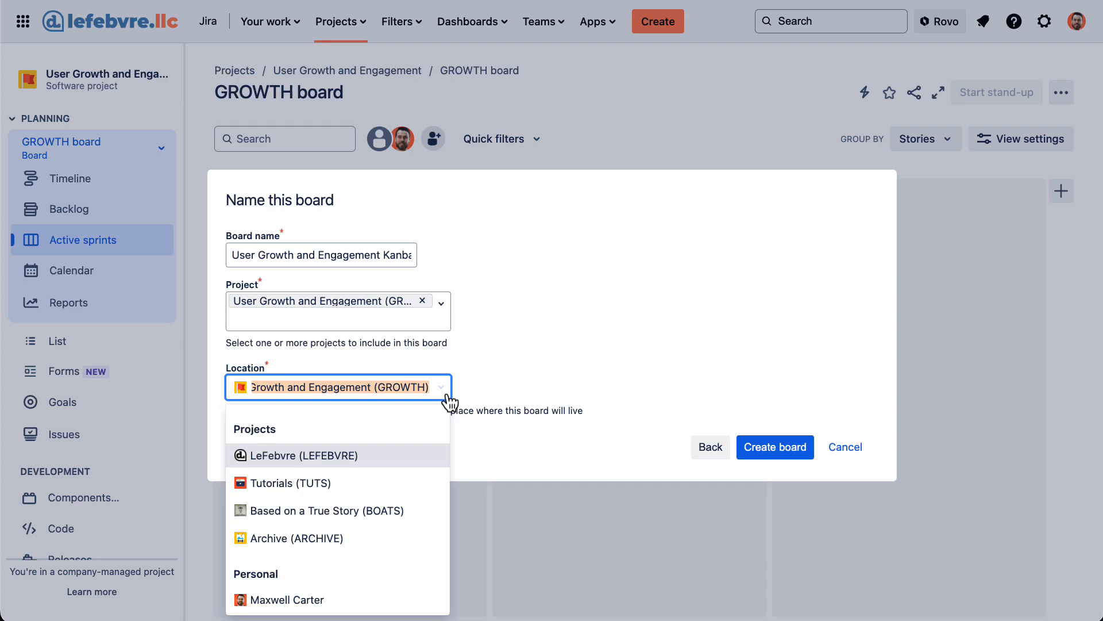
click(338, 386)
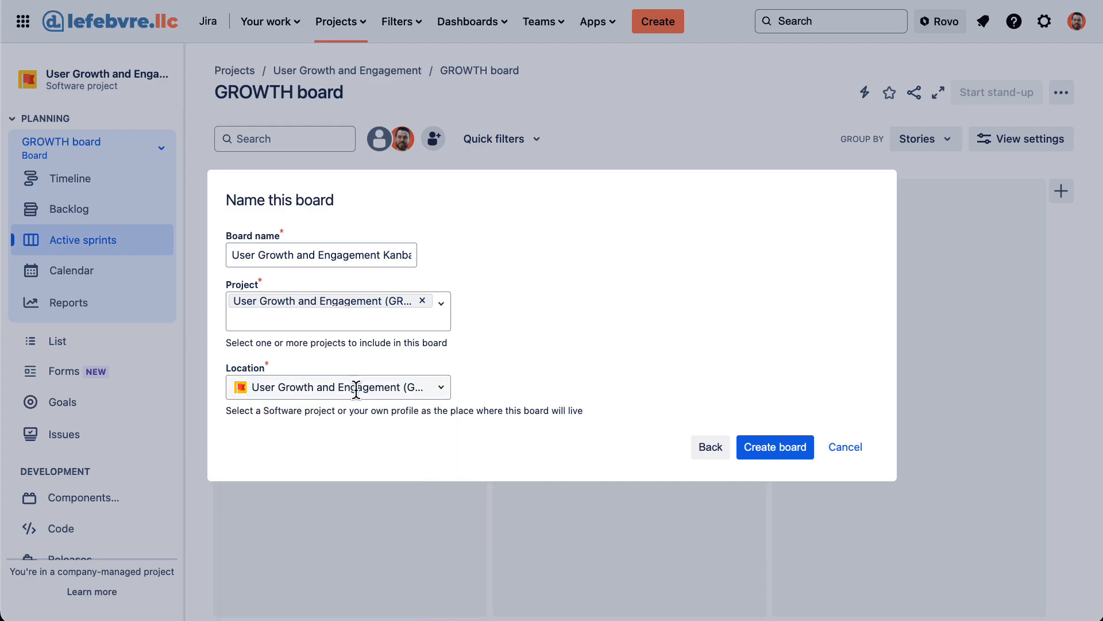
click(775, 447)
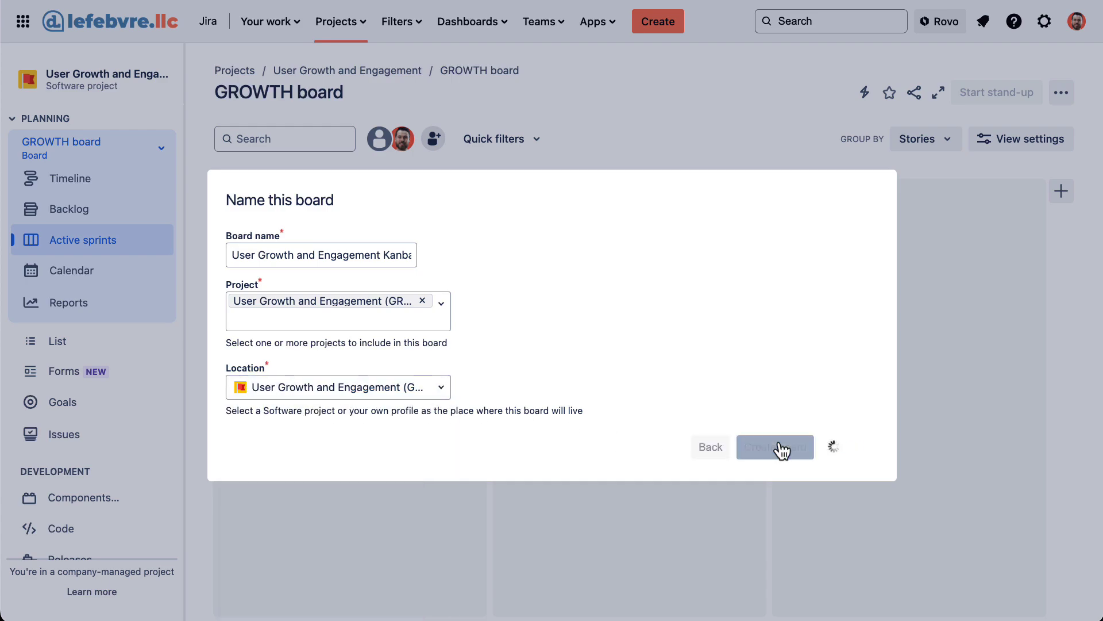
Once the new Kanban board loads, switch back to the GROWTH board.
click(773, 447)
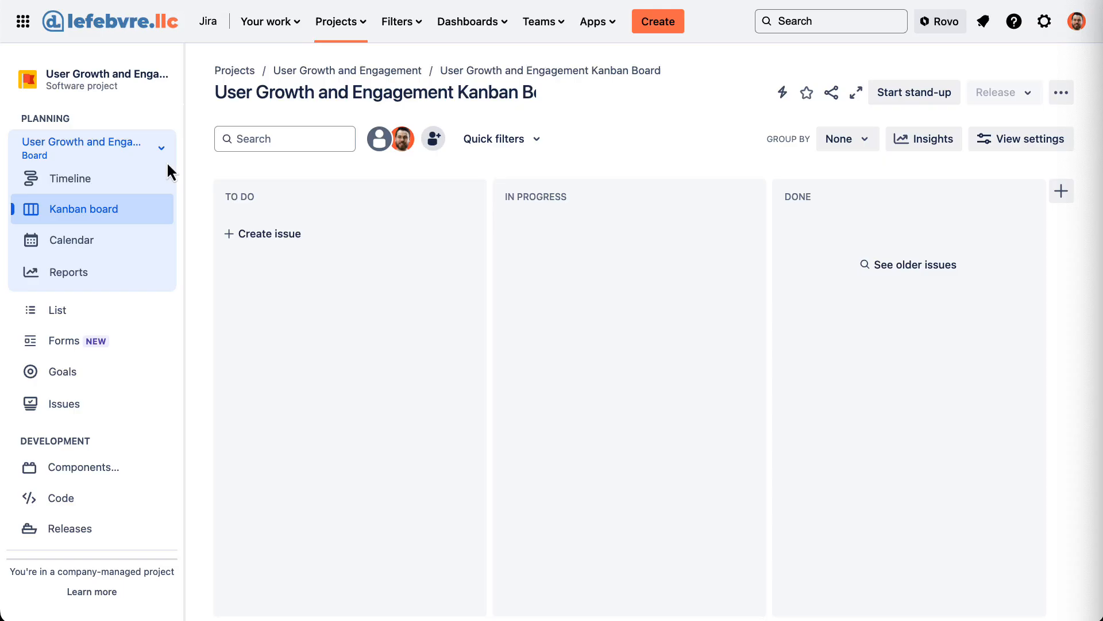
click(161, 148)
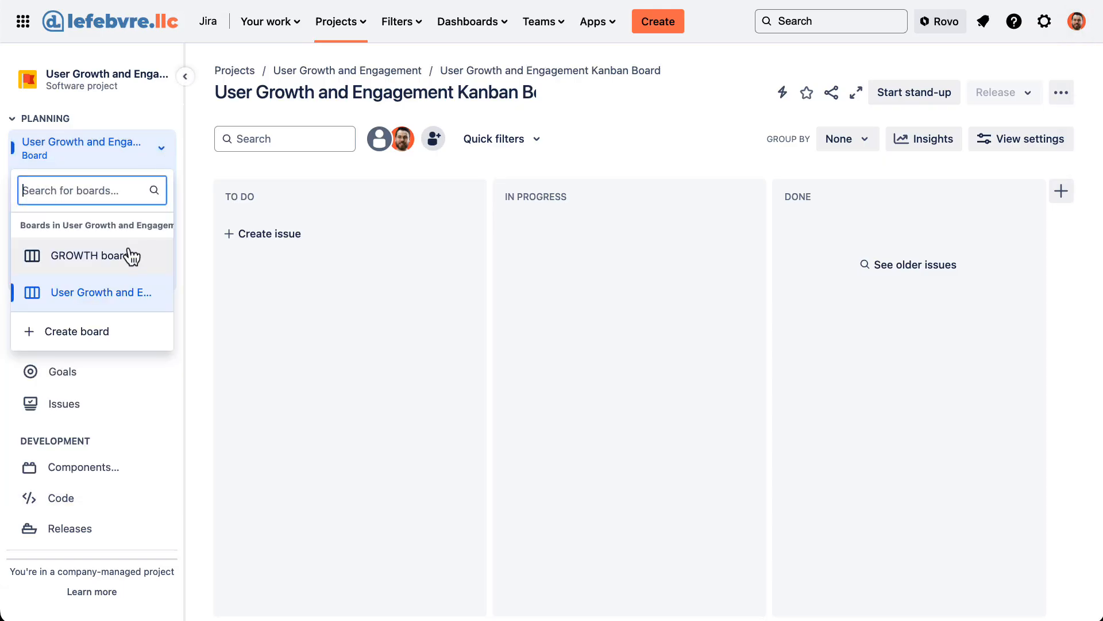
click(92, 255)
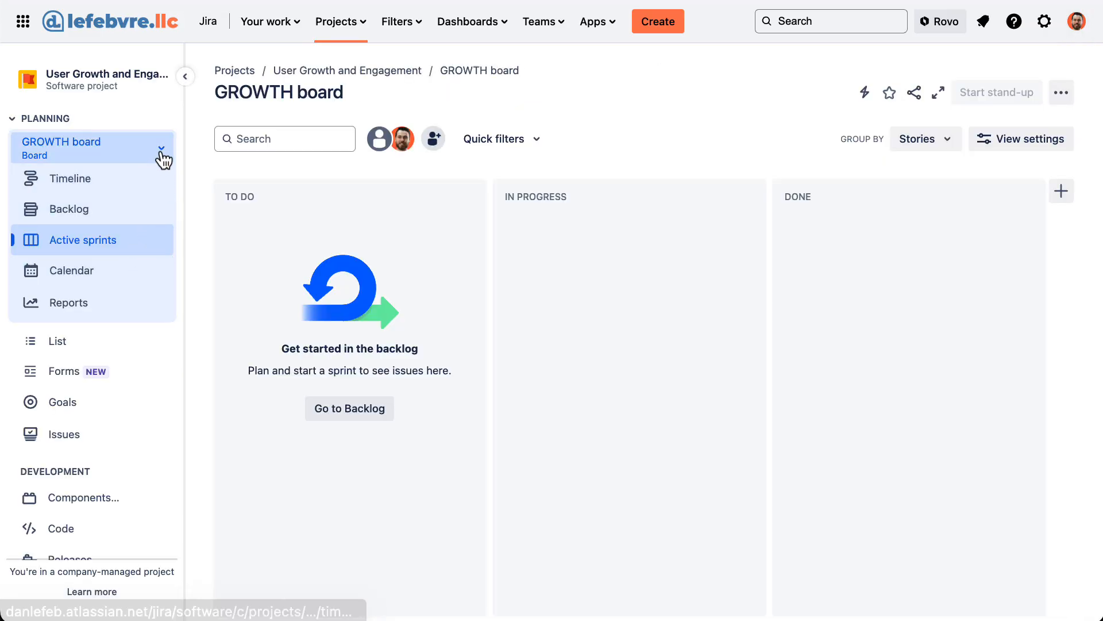